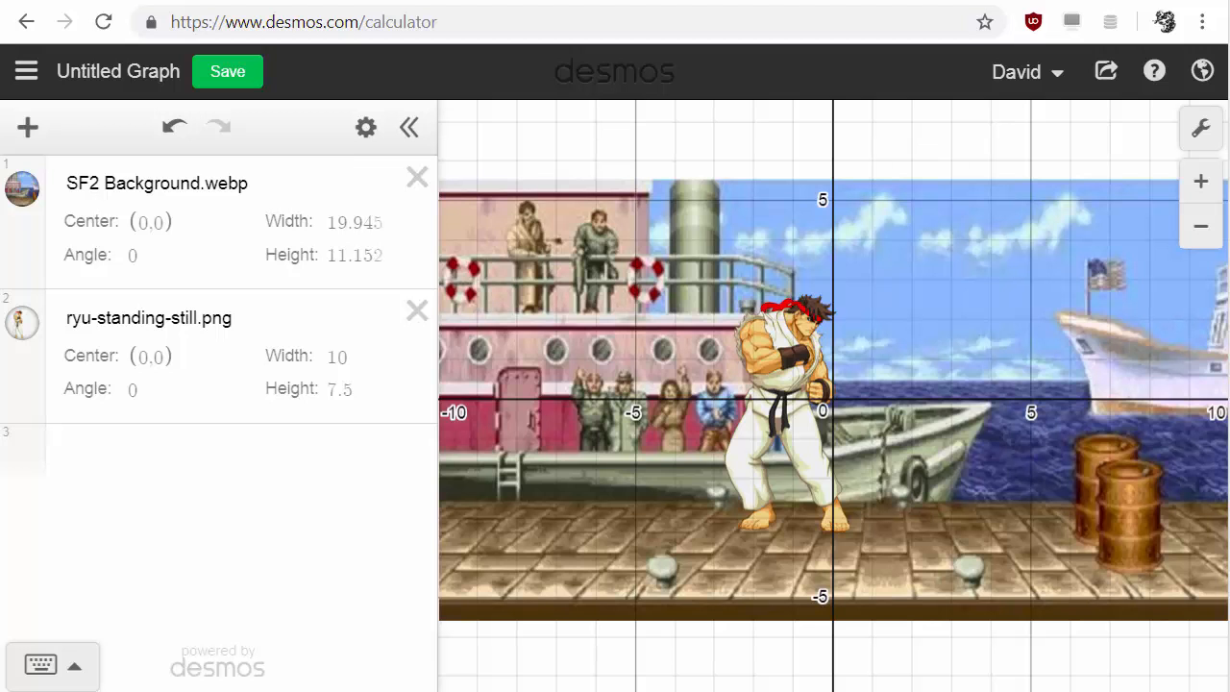
- Start a new browser page for searching pictures
left_click(21, 323)
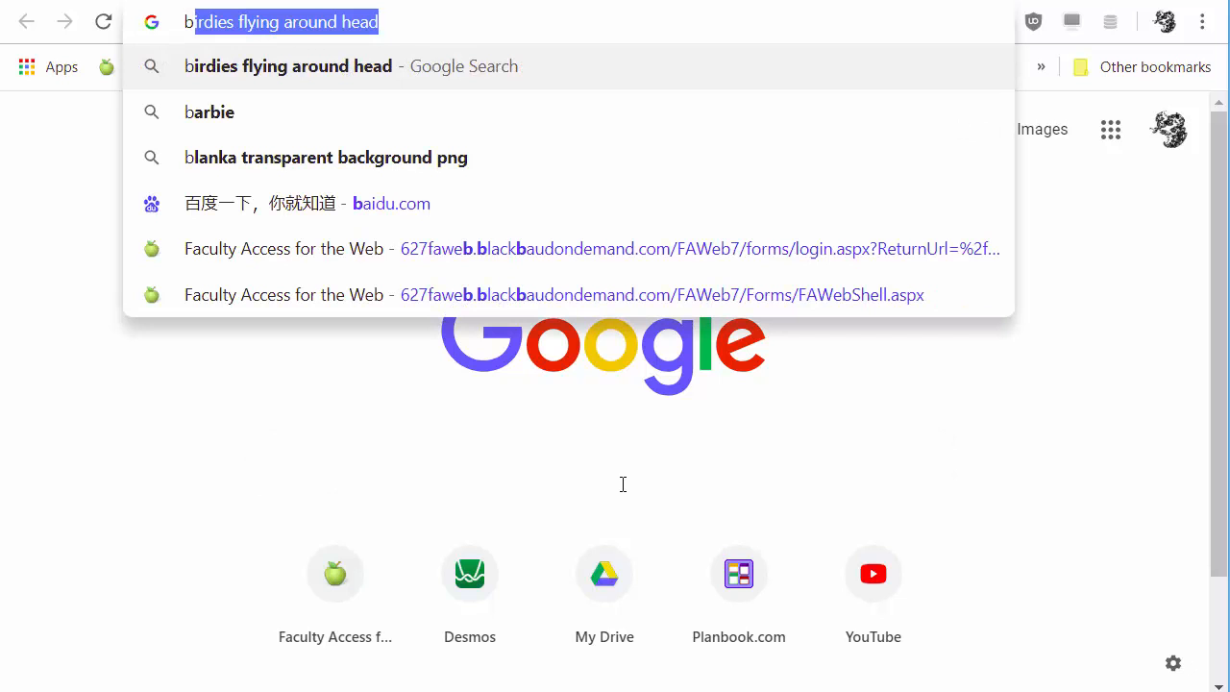
- Search Google Images for 'beach landscape' and bring up options on the purple-sky tropical beach picture
type("beach&rlz=1C1GCEU_enUS820US820&oq=beach&aqs=c...")
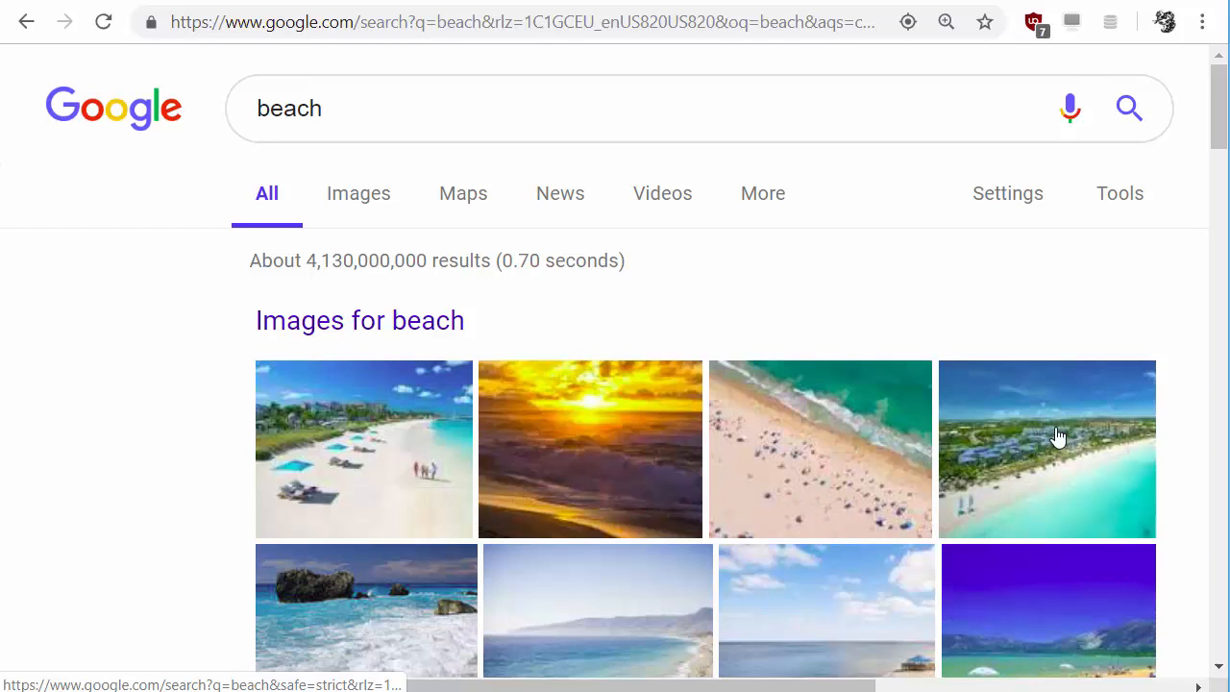
scroll("down", 3)
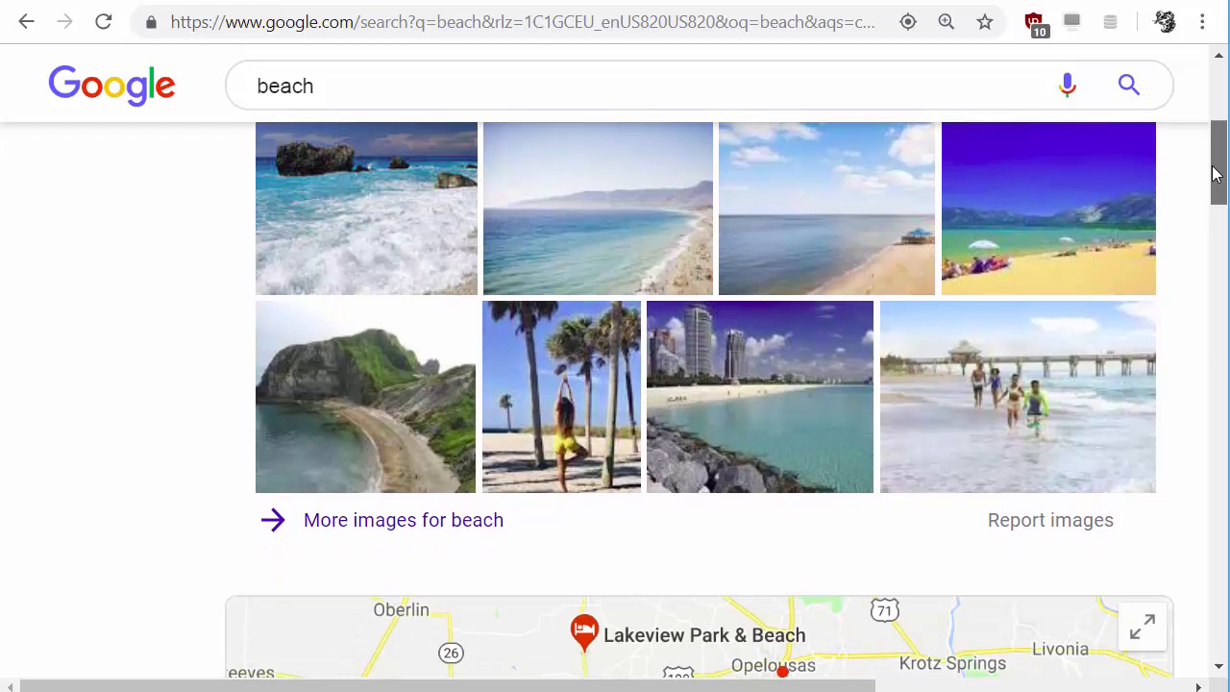
scroll("up", 3)
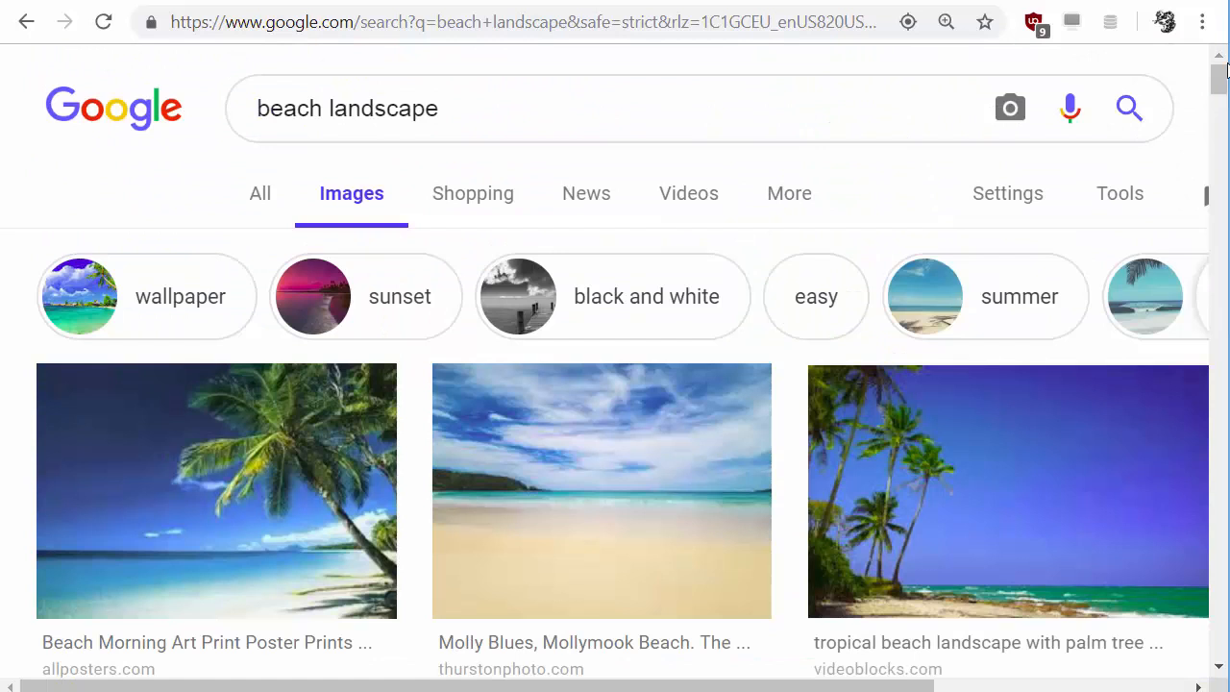
right_click(250, 249)
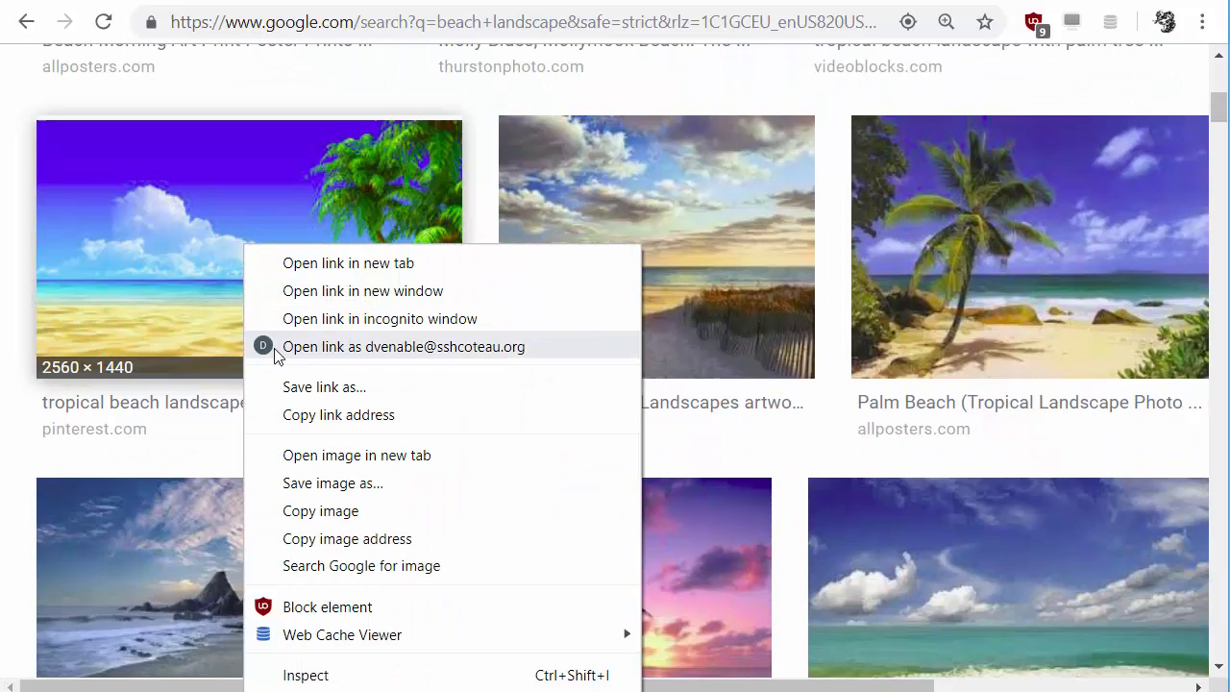
- Save the tropical beach picture to Downloads as 'beach landscapes.jpg'
left_click(332, 483)
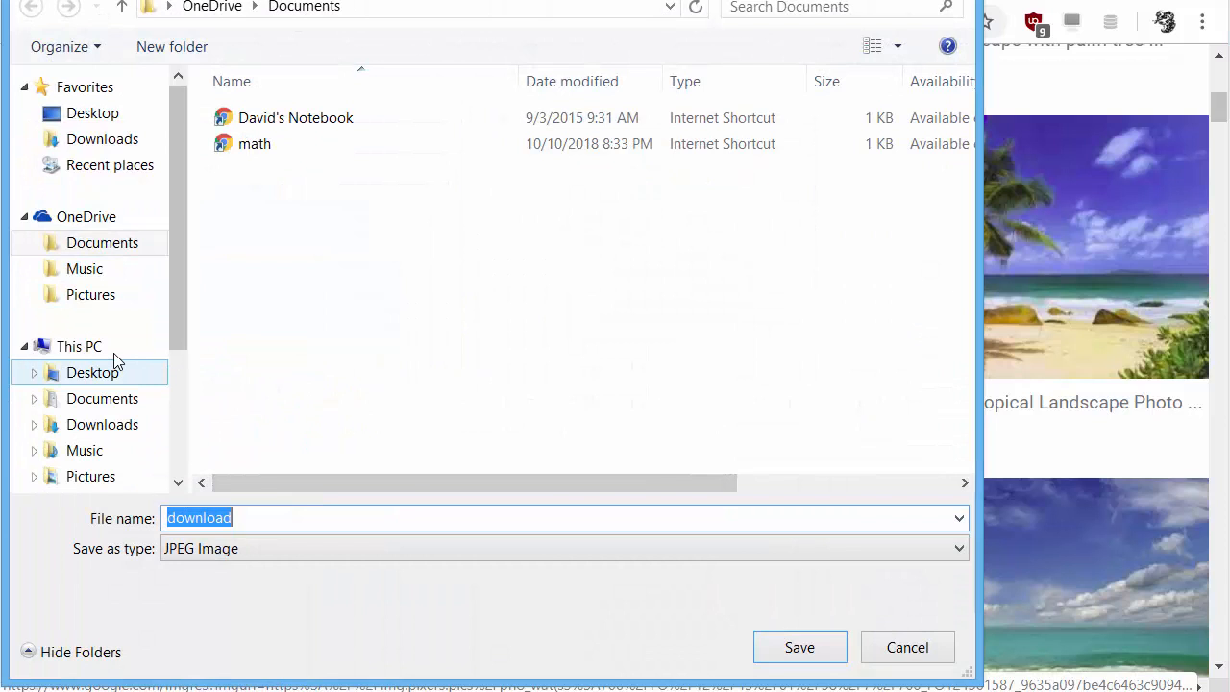
left_click(102, 138)
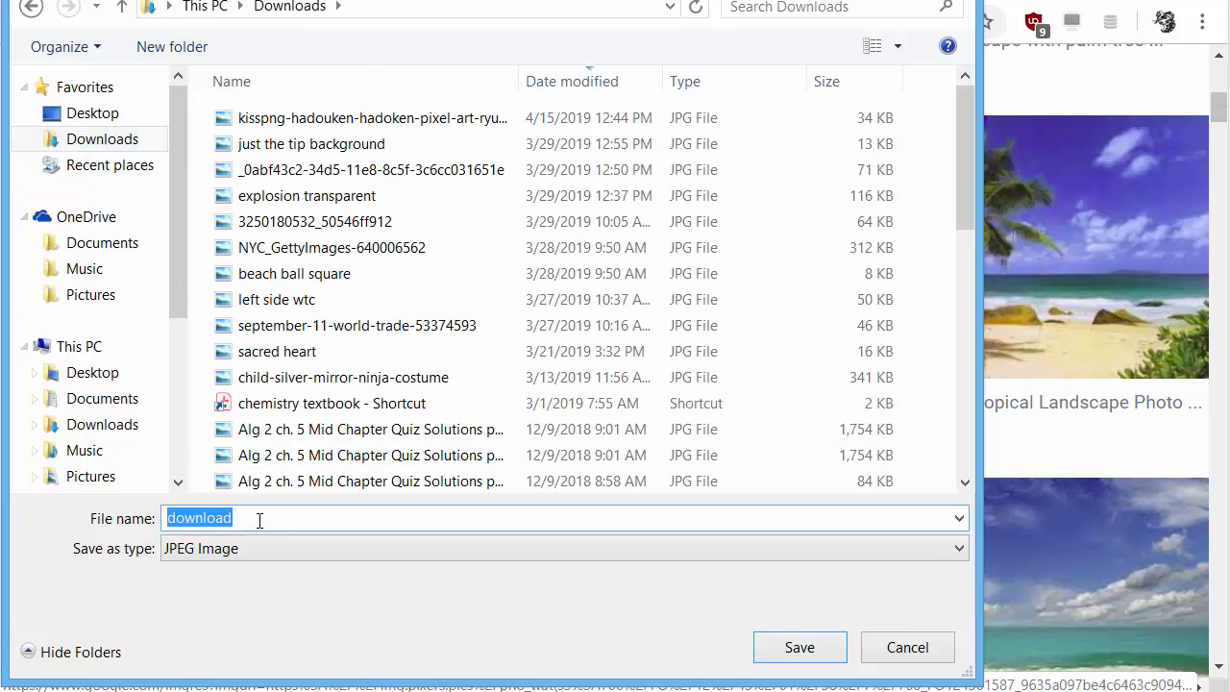
type("beach landscapes")
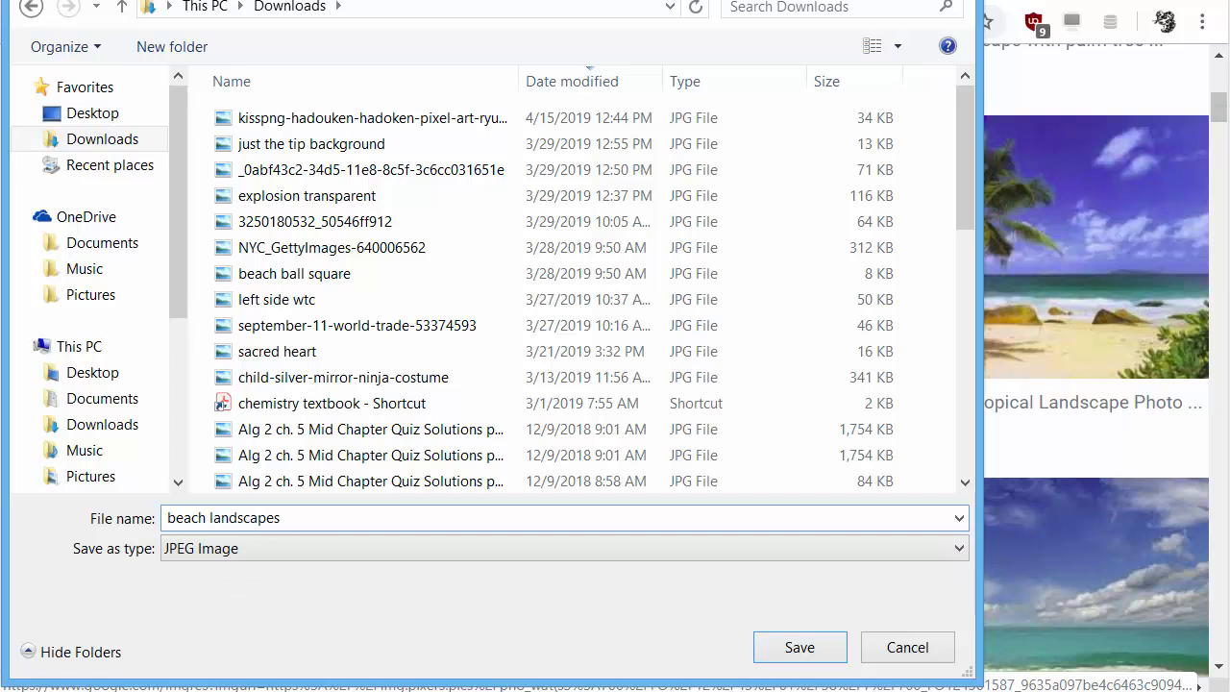
left_click(800, 646)
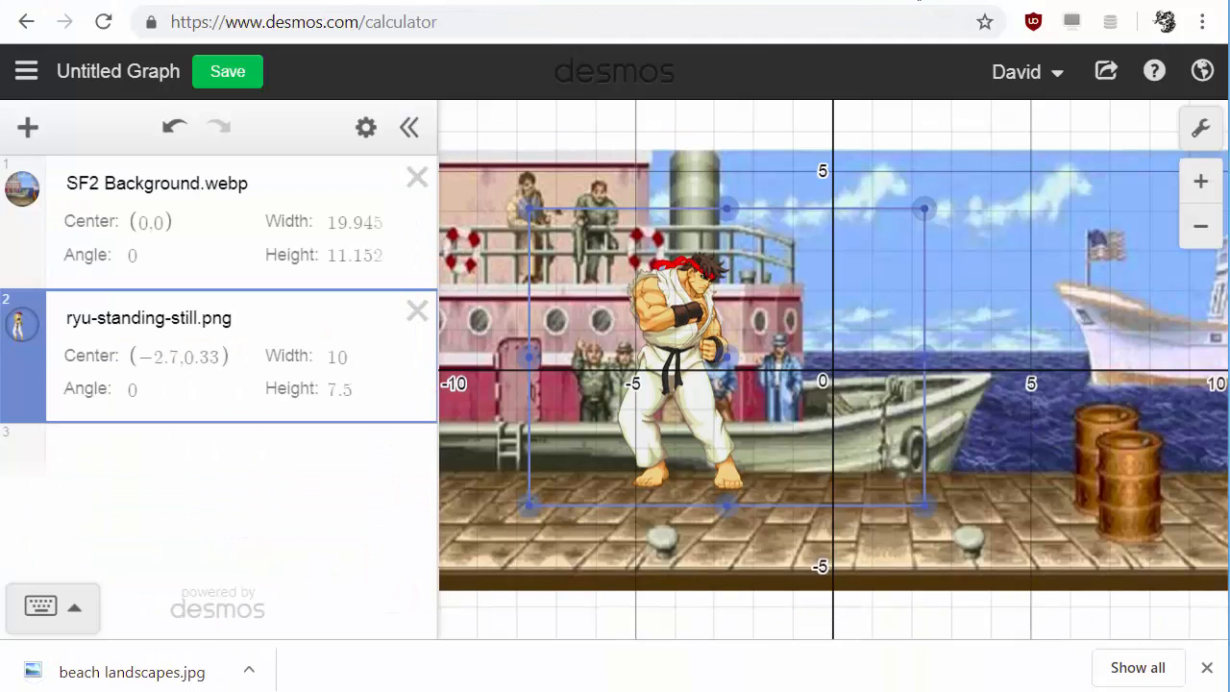
- Insert beach landscapes.jpg as an image on the empty graph at the origin
left_click(29, 127)
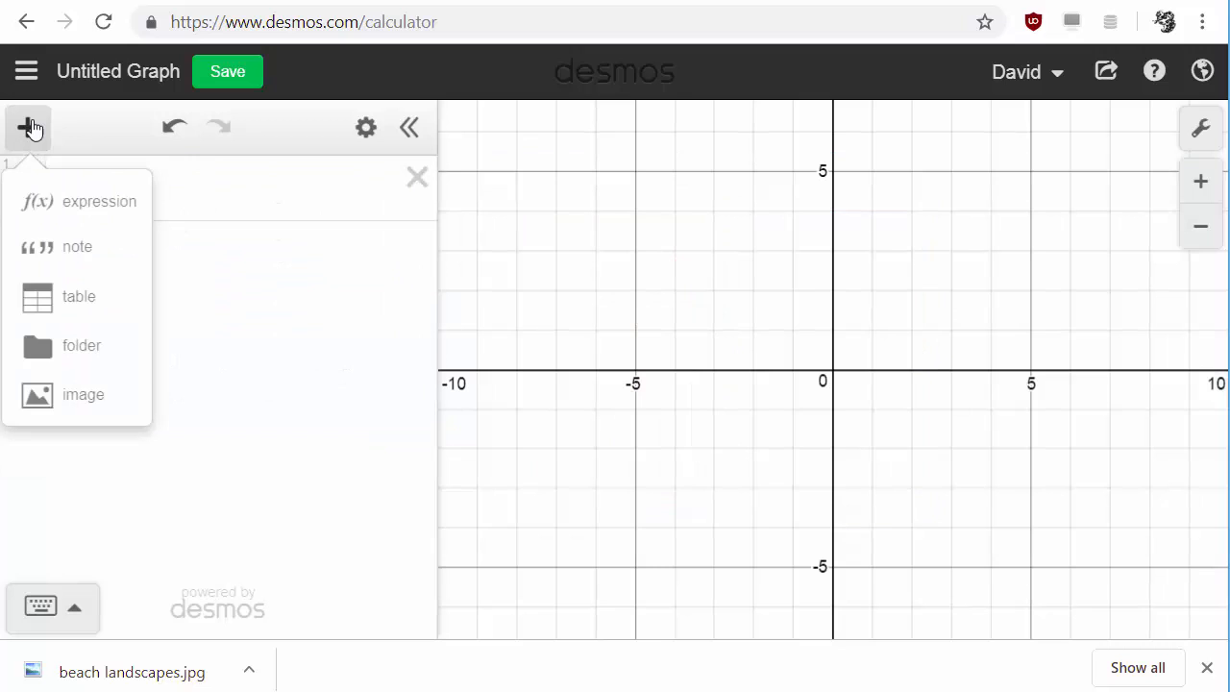
left_click(82, 396)
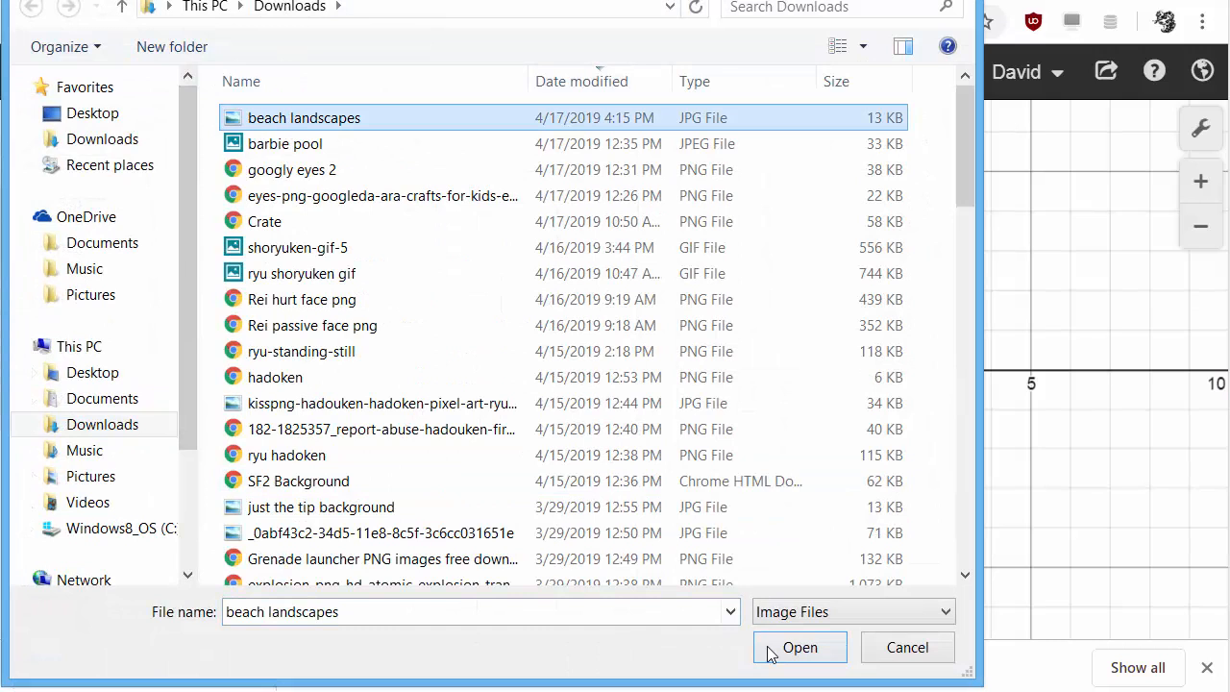
left_click(800, 645)
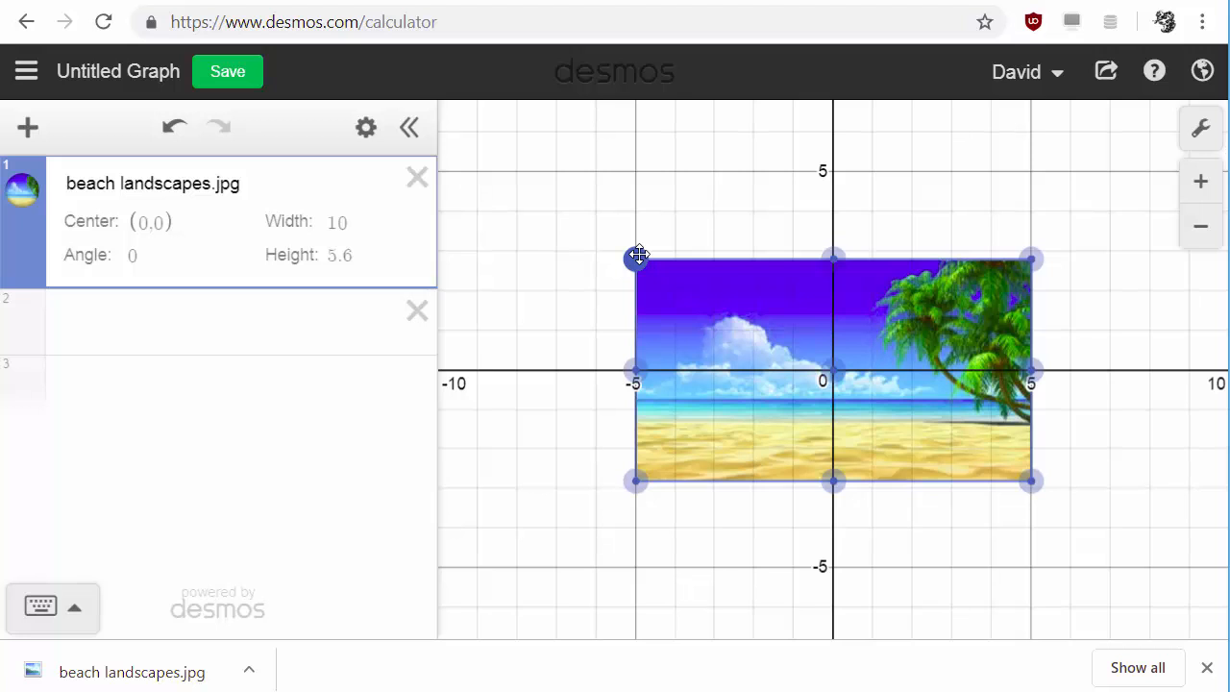
- Enlarge the beach image to about width 20 and height 11 so it fills the grid
left_click_drag(638, 256, 442, 152)
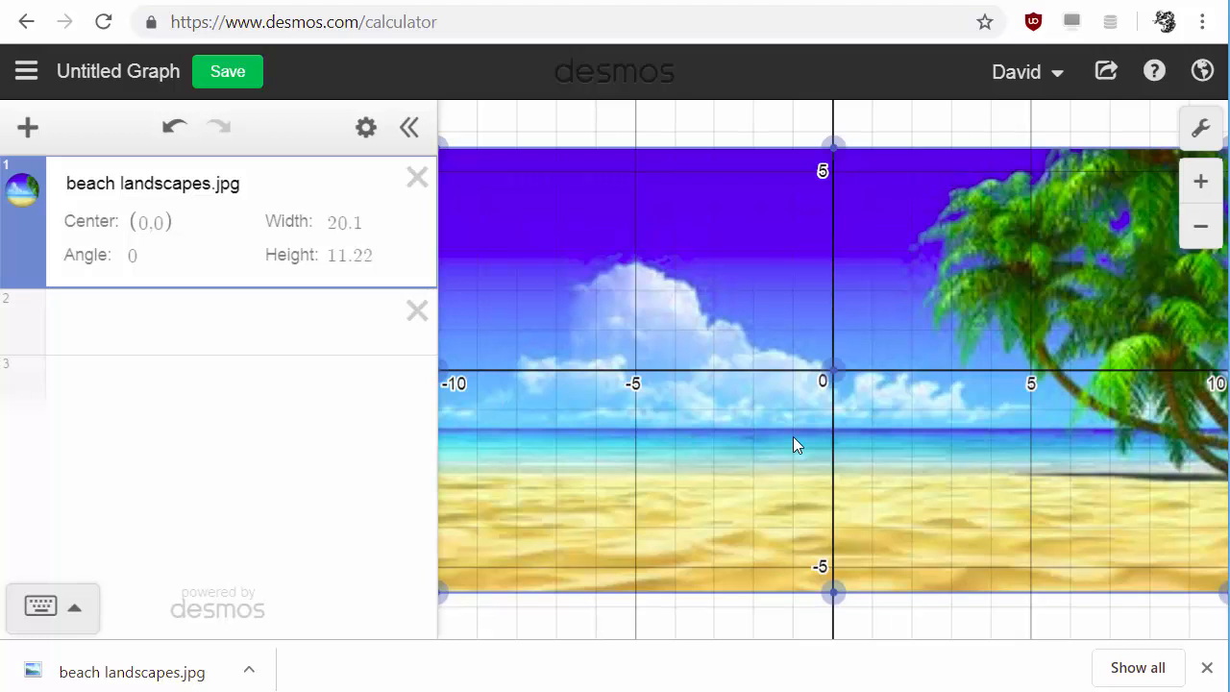
mouse_move(1057, 421)
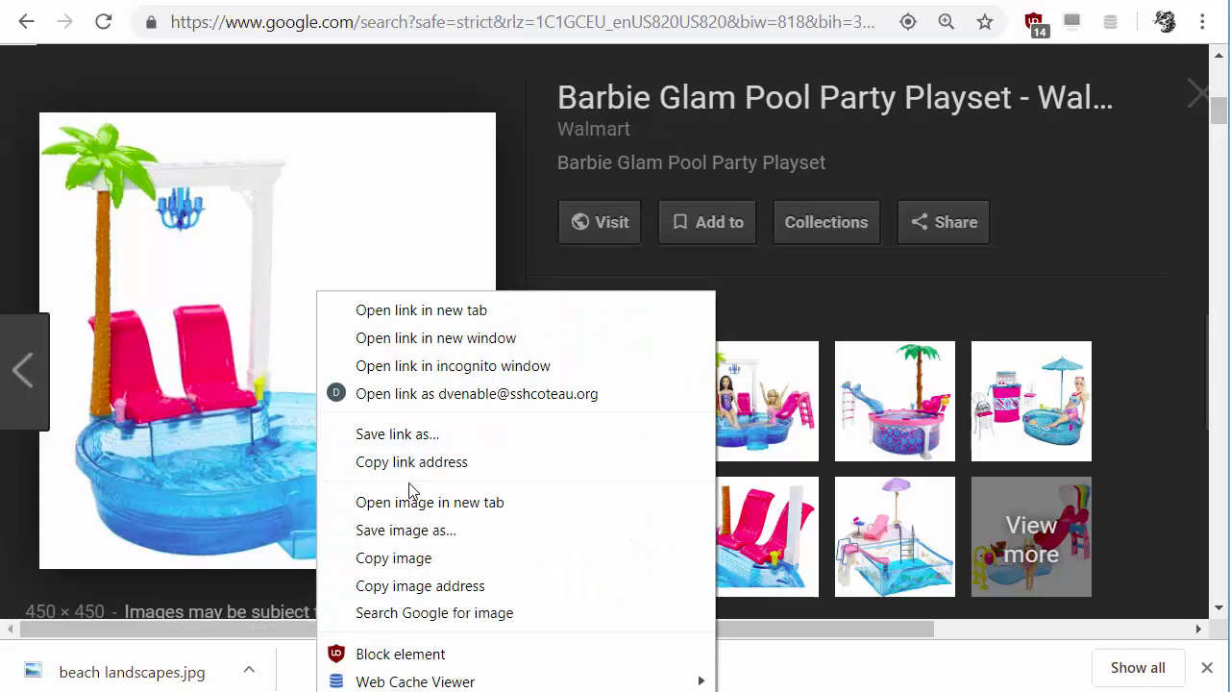
- Save the Barbie Glam Pool Party Playset picture to Downloads
left_click(406, 531)
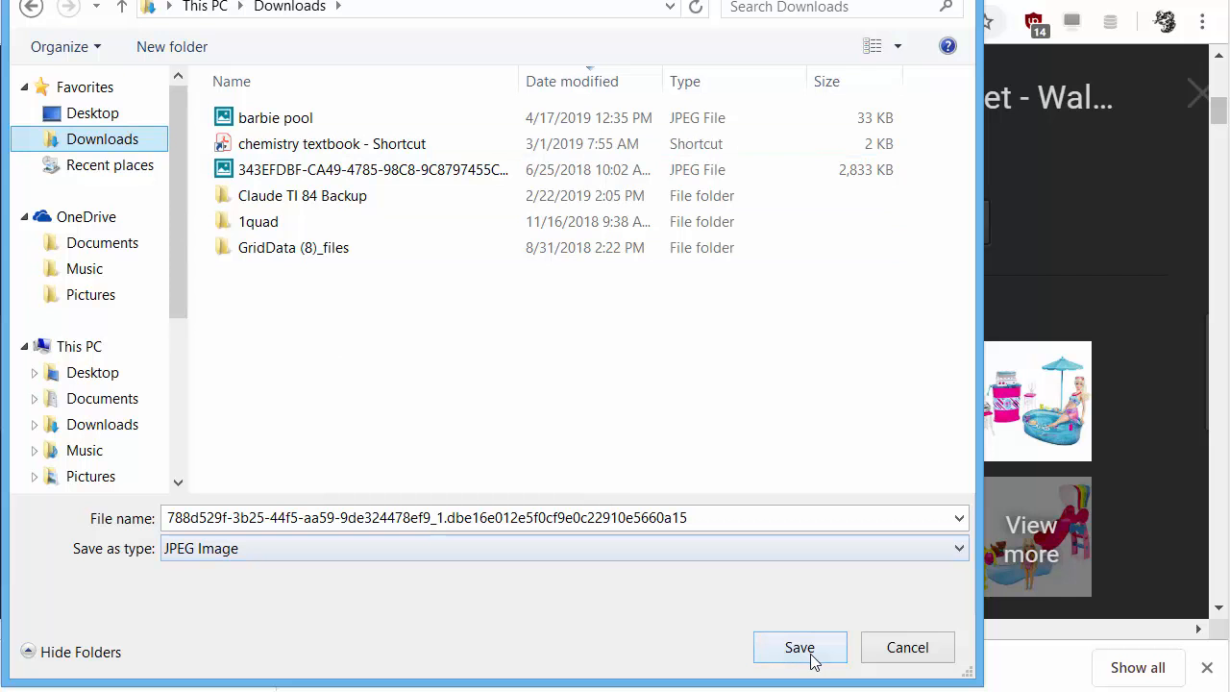
left_click(423, 519)
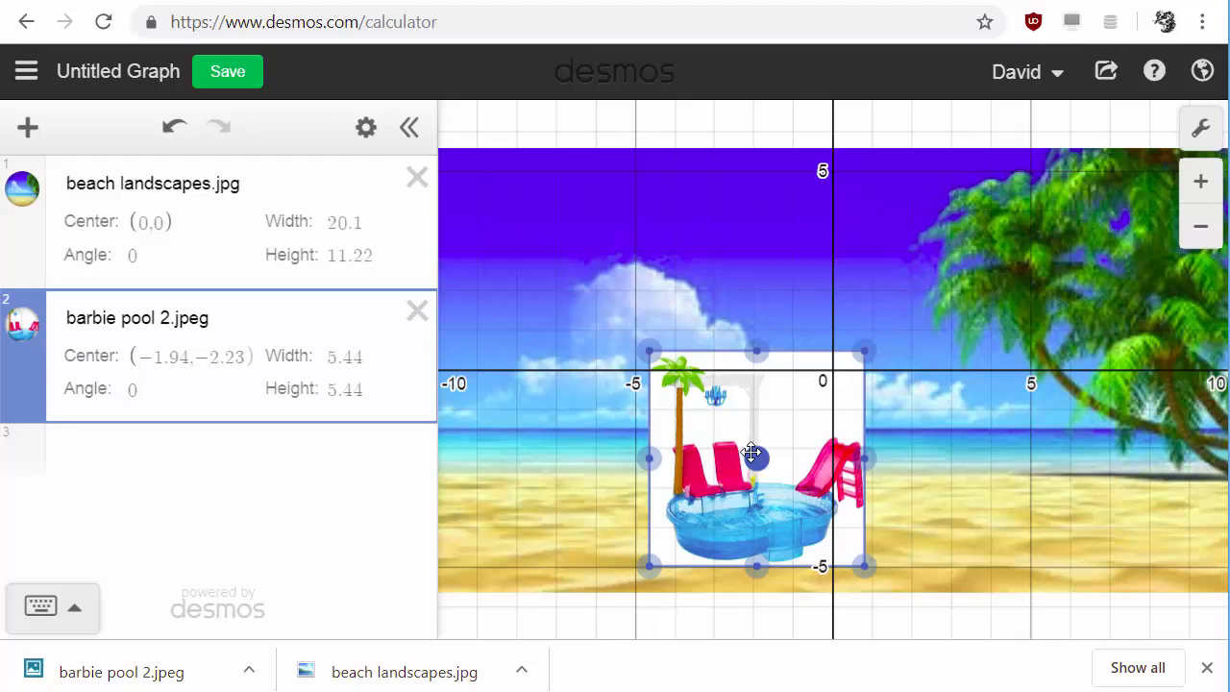
mouse_move(858, 550)
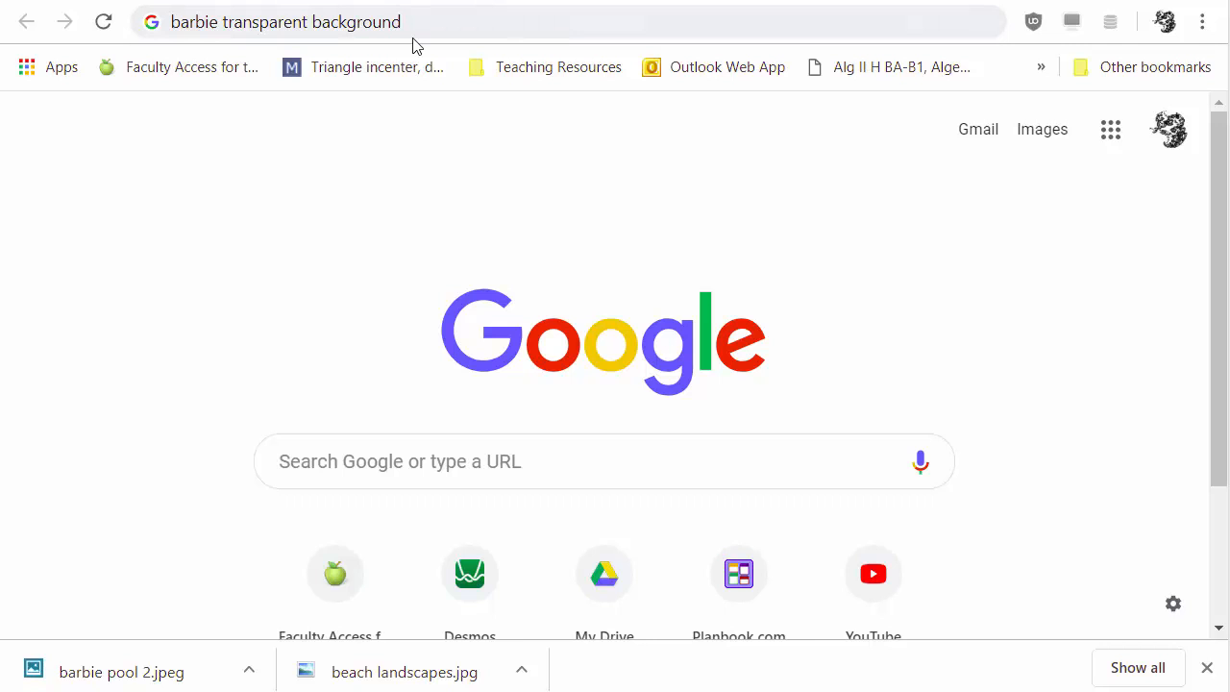
- Search Images for 'barbie transparent background png' and bring up options on the pink-gown Barbie
type("ps://www.google.com/search?q=")
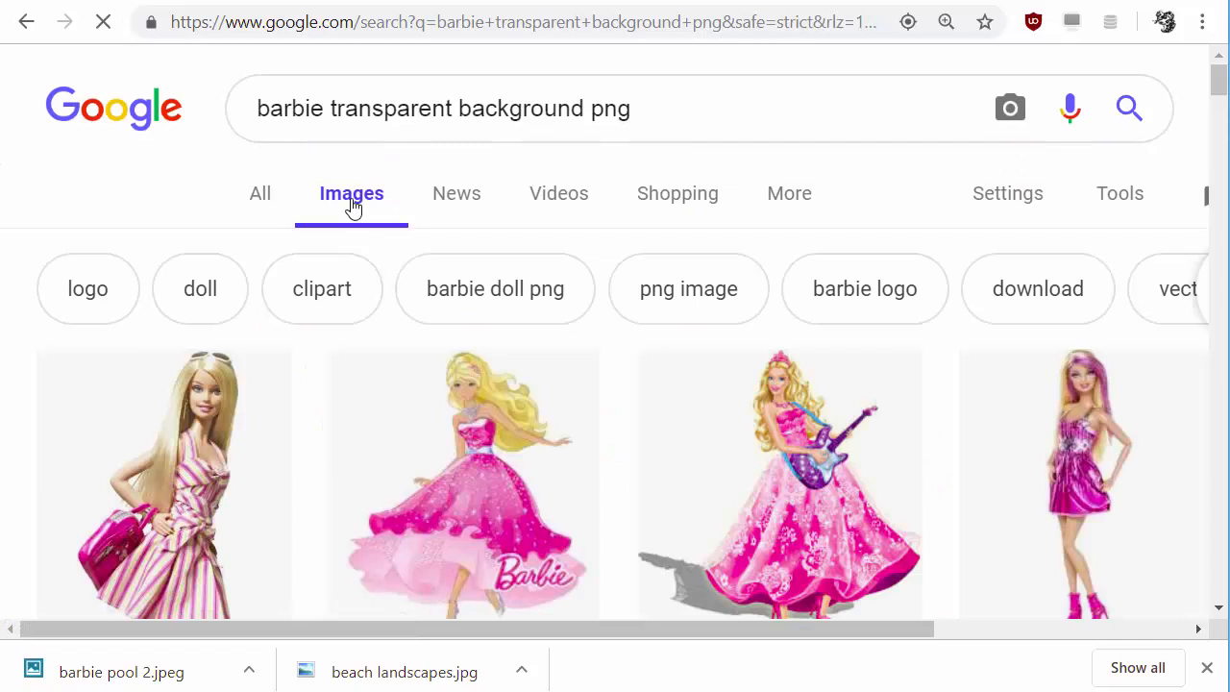
scroll("down", 3)
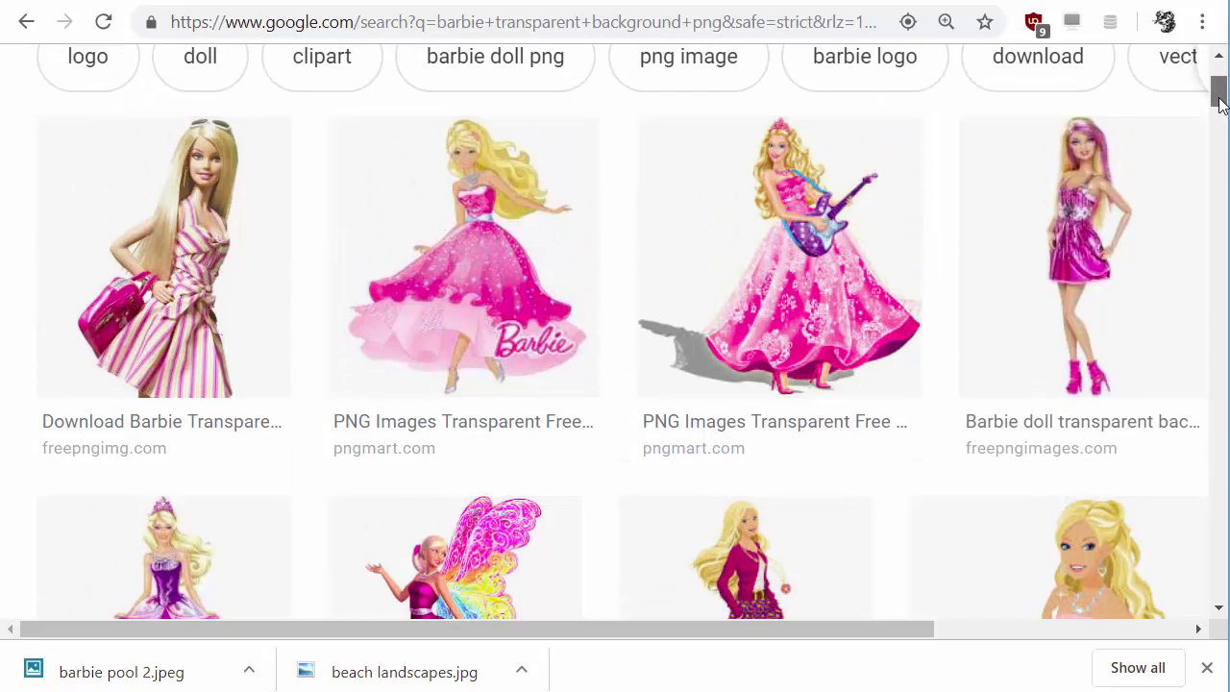
right_click(189, 265)
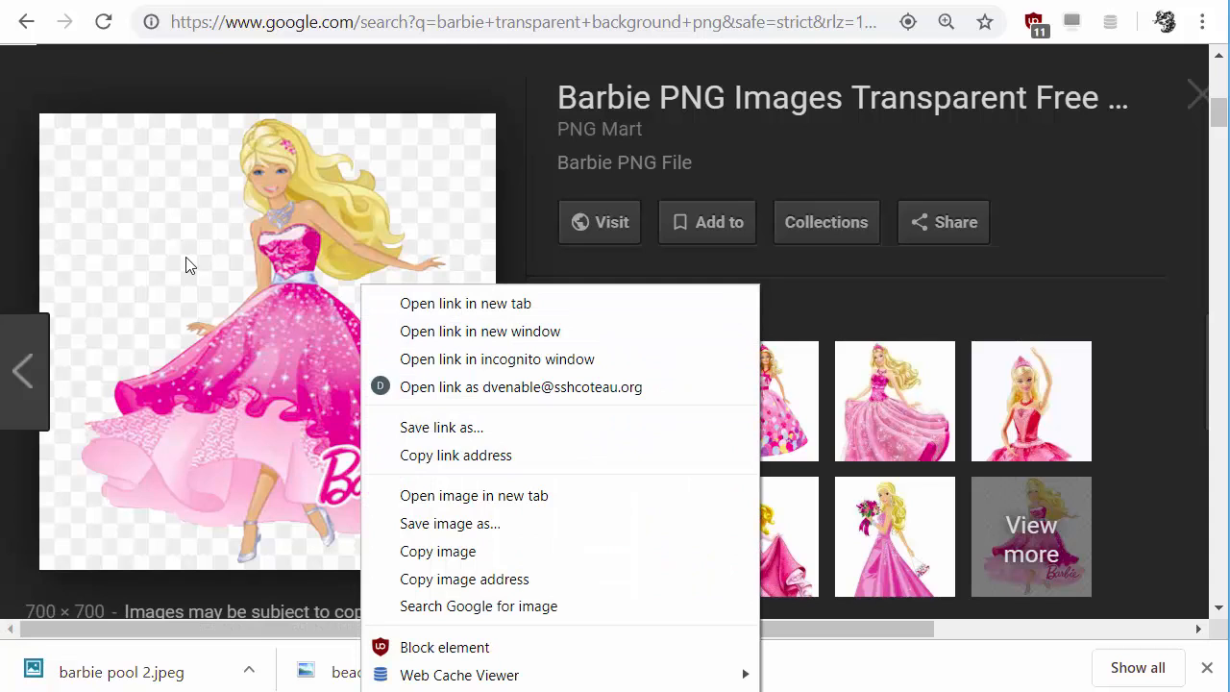
- Save the pink-gown Barbie as Barbie-PNG-File.png in Downloads
left_click(450, 523)
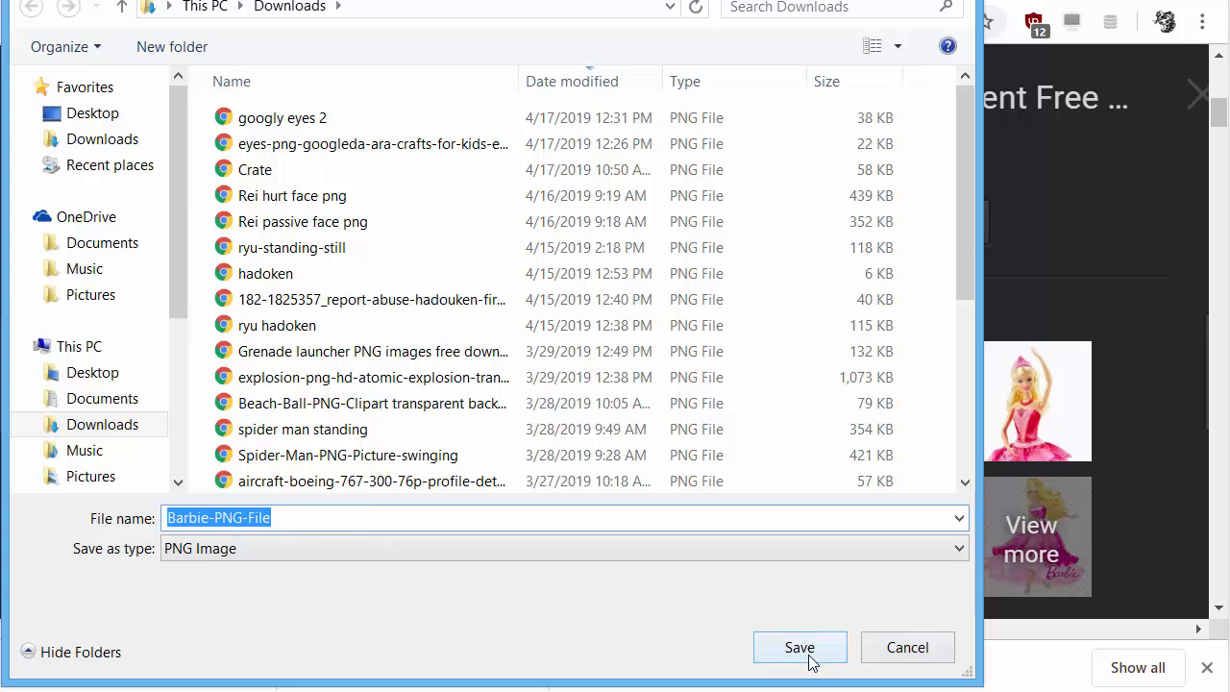
left_click(799, 646)
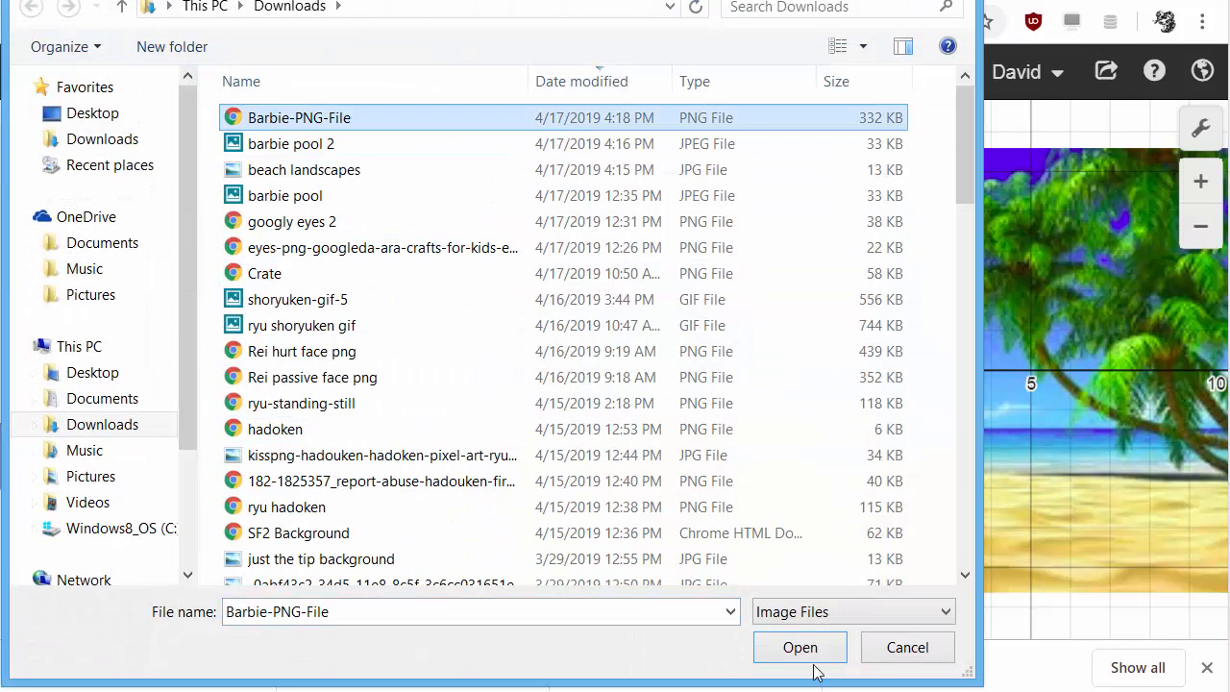
- Insert Barbie-PNG-File.png and shrink her to about 5 square near (-7, 0.7)
left_click(800, 645)
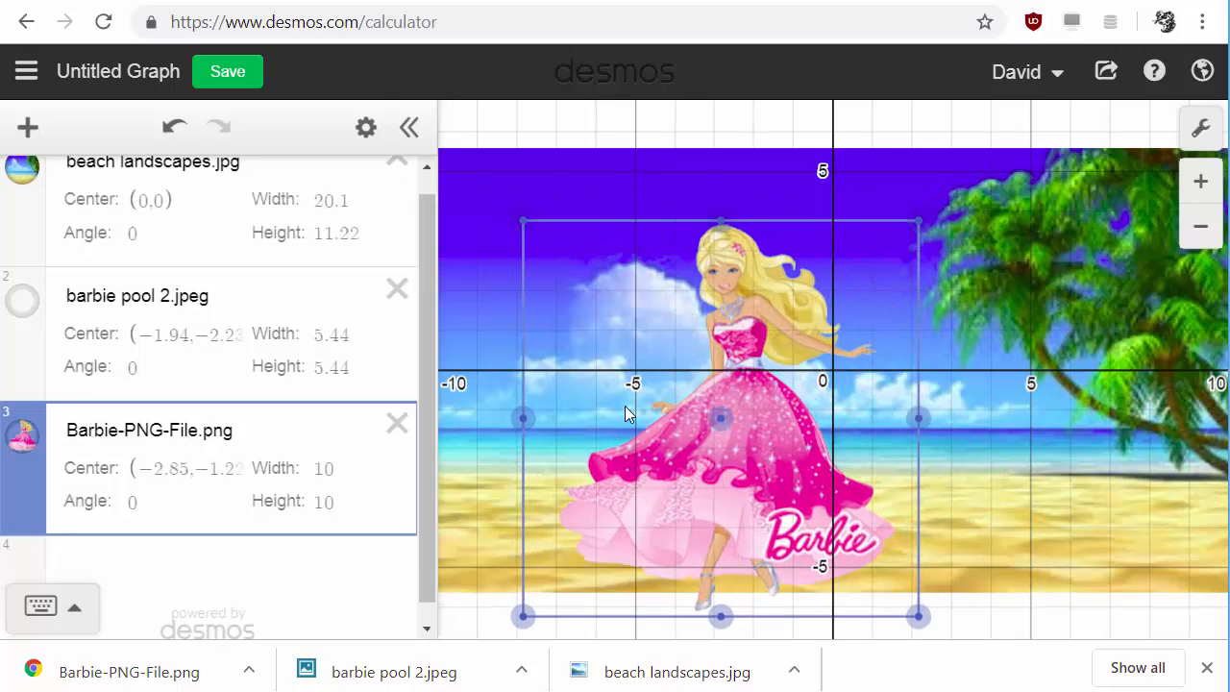
left_click_drag(721, 419, 515, 323)
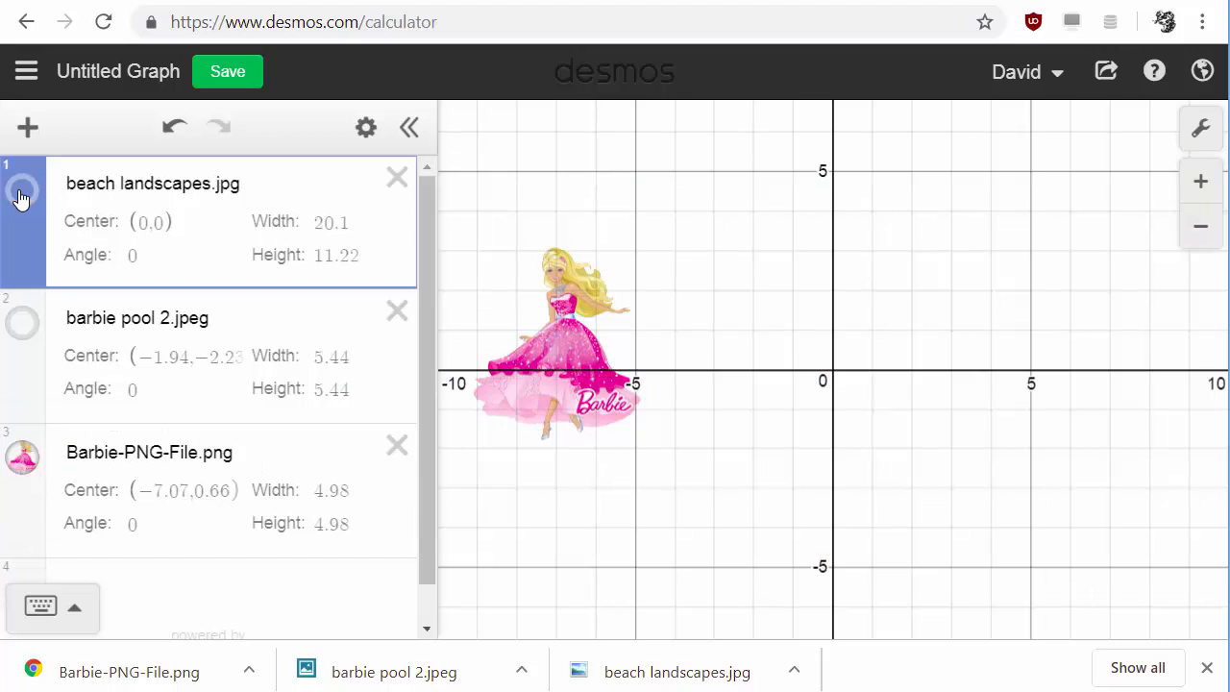
- Show the beach landscapes background image again
left_click(21, 323)
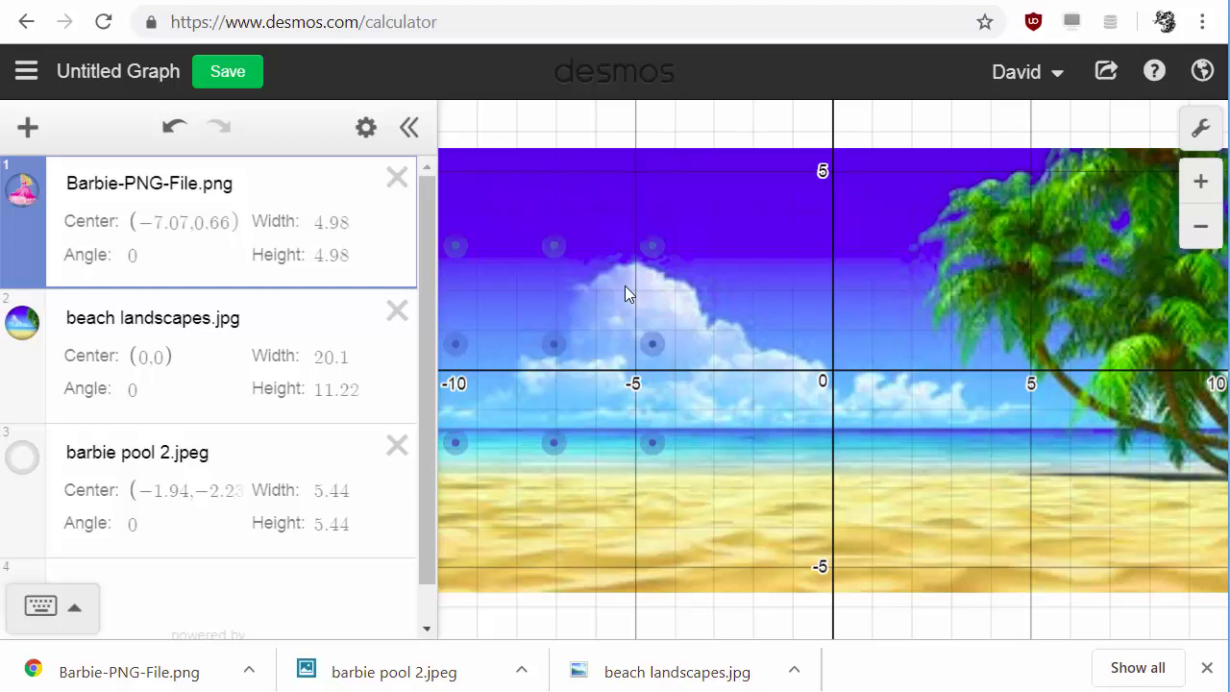
mouse_move(11, 265)
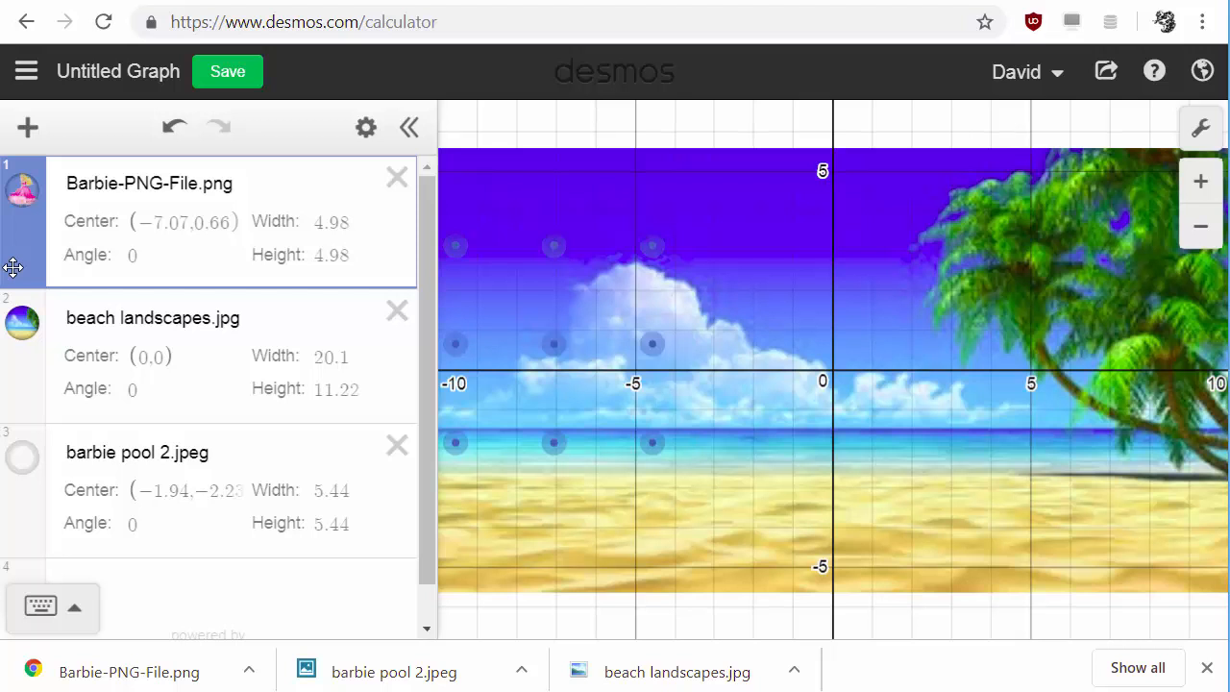